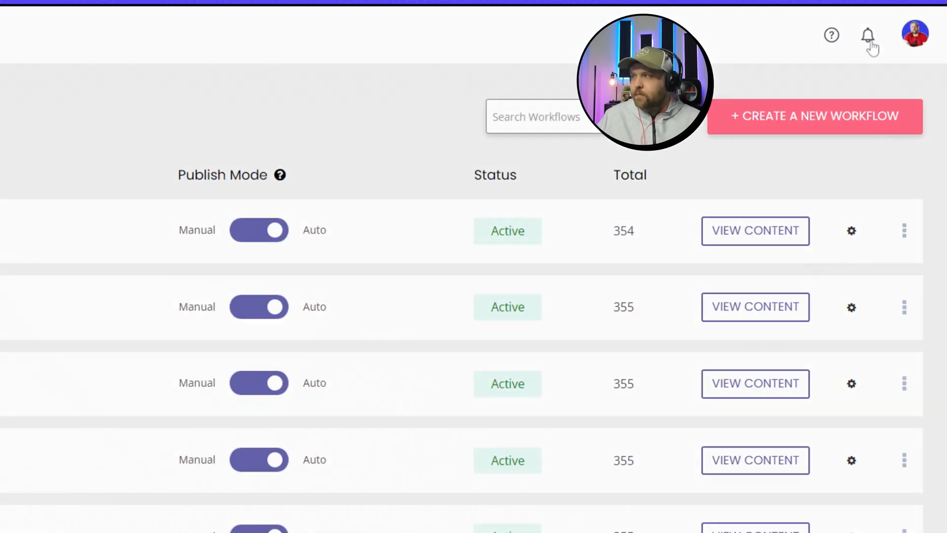
Step: Open the announcements panel from the notification bell to see the new Stories, Idea Pins and TikTok features
click(869, 35)
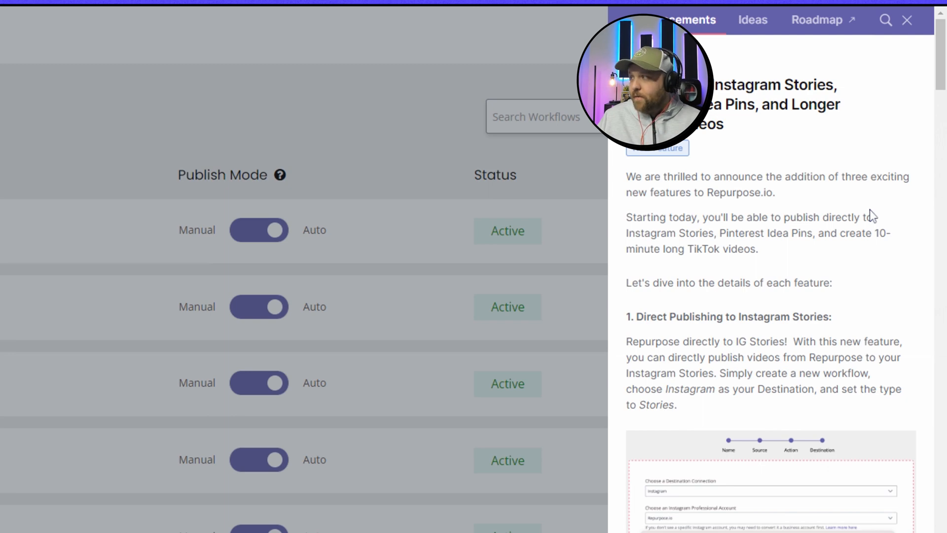
mouse_move(777, 318)
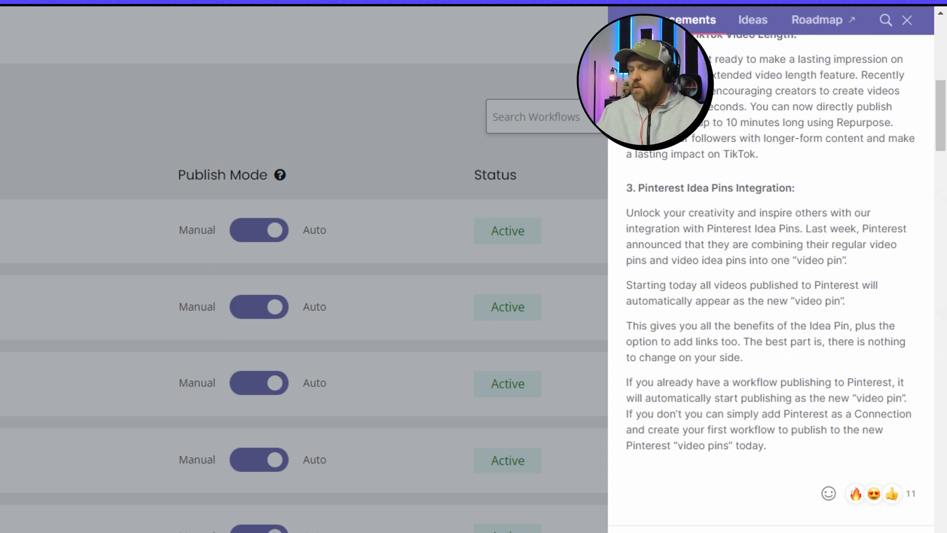
mouse_move(657, 344)
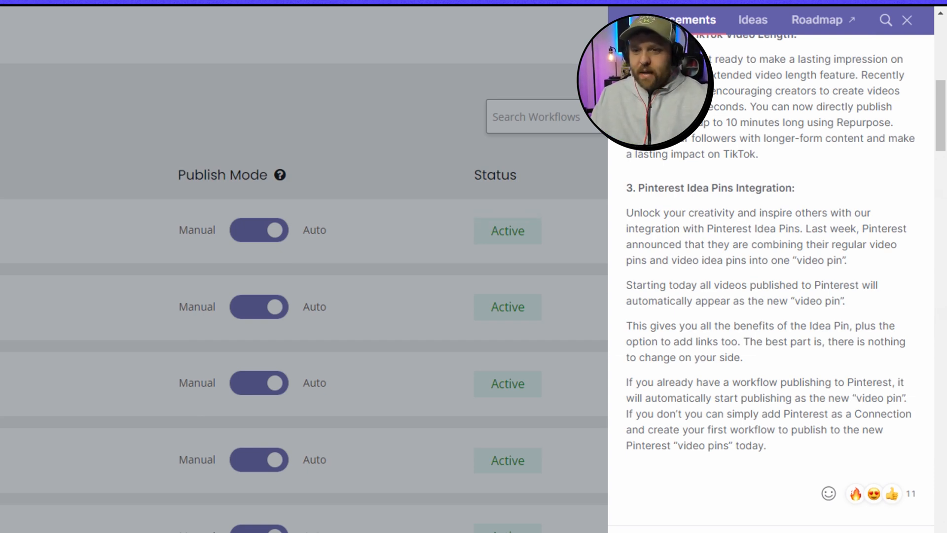
mouse_move(859, 443)
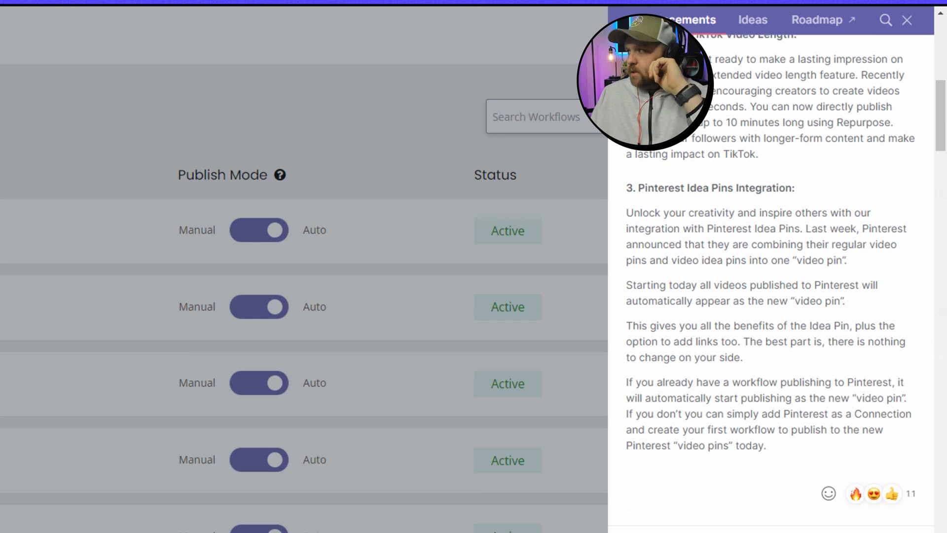
Step: Switch the TT to Pinterest Idea Pins workflow's Publish Mode to Auto and confirm
click(906, 19)
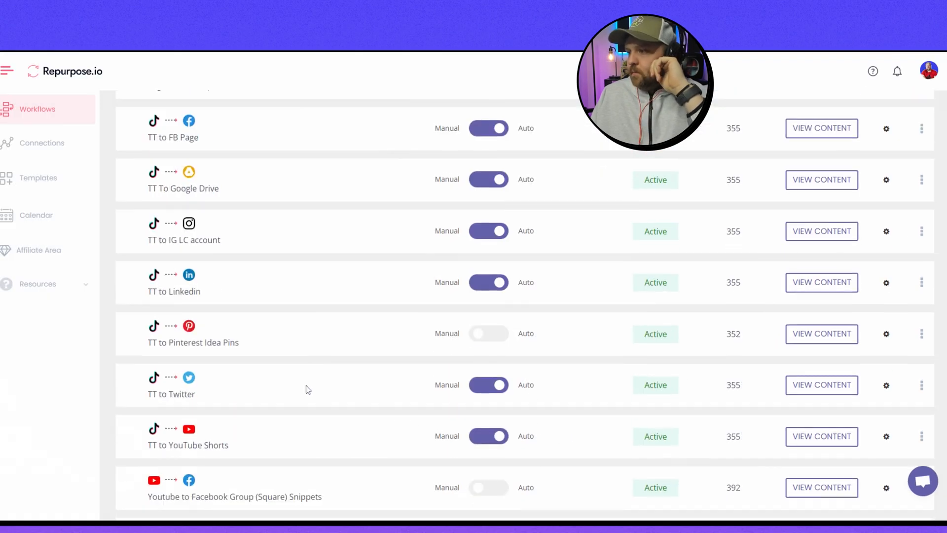
scroll(down, 3)
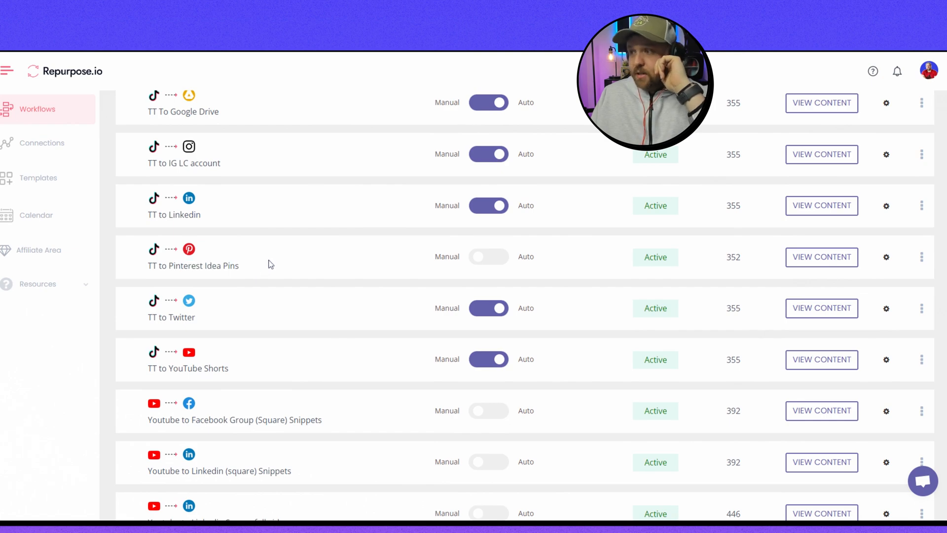
mouse_move(489, 256)
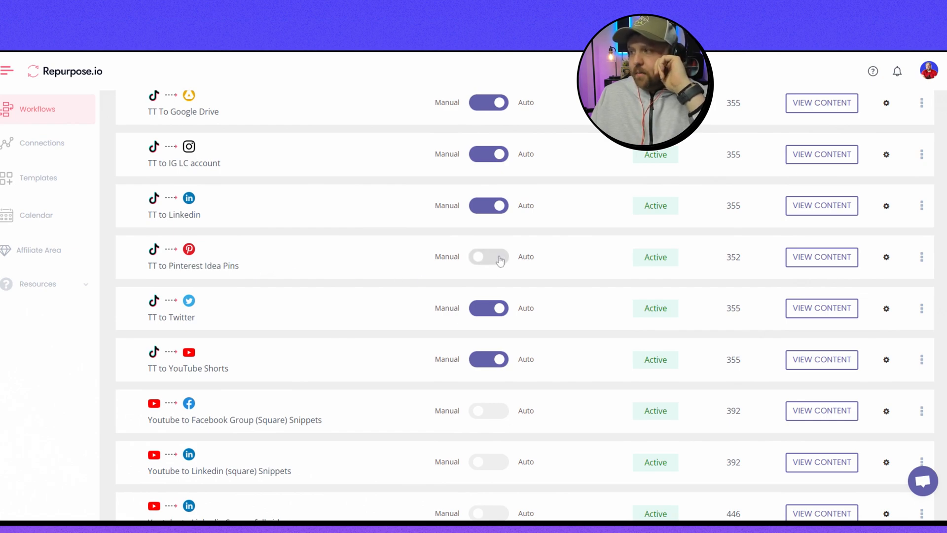
click(488, 256)
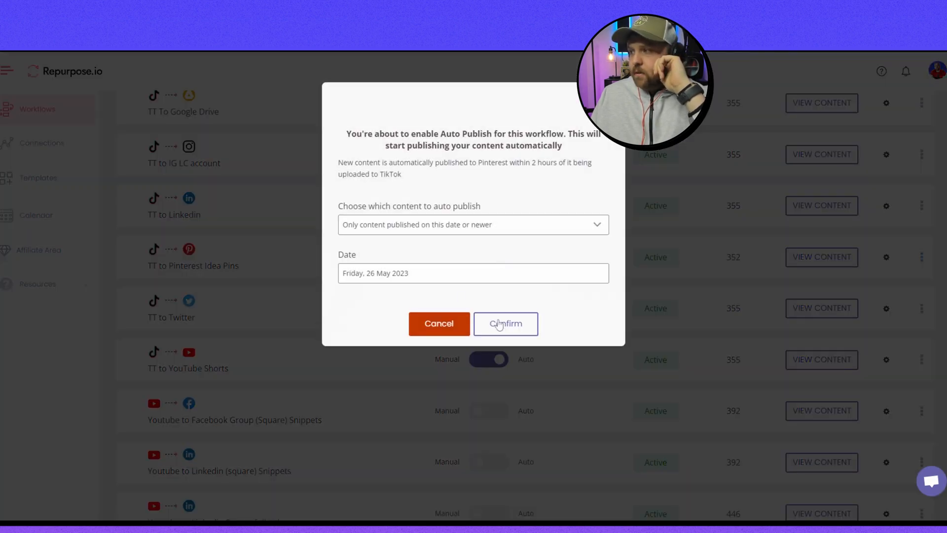
click(506, 324)
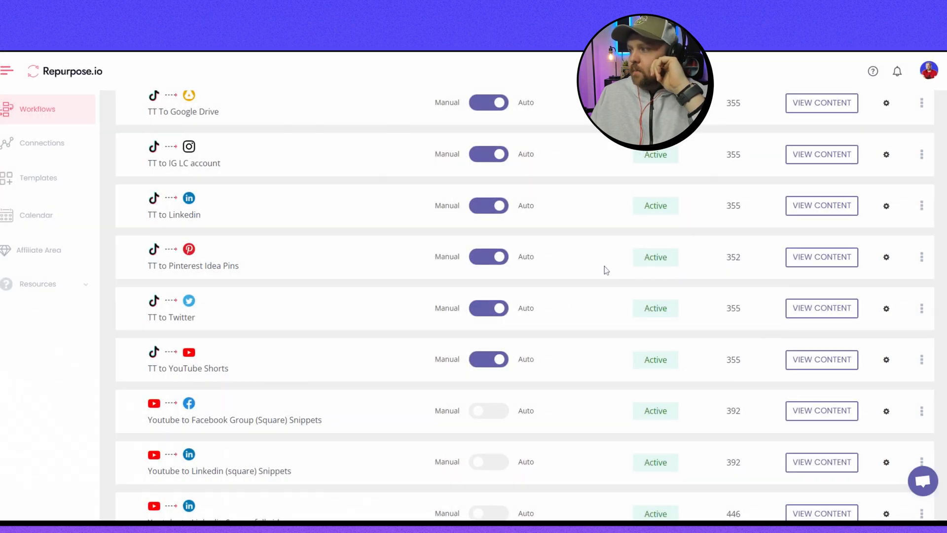
mouse_move(876, 268)
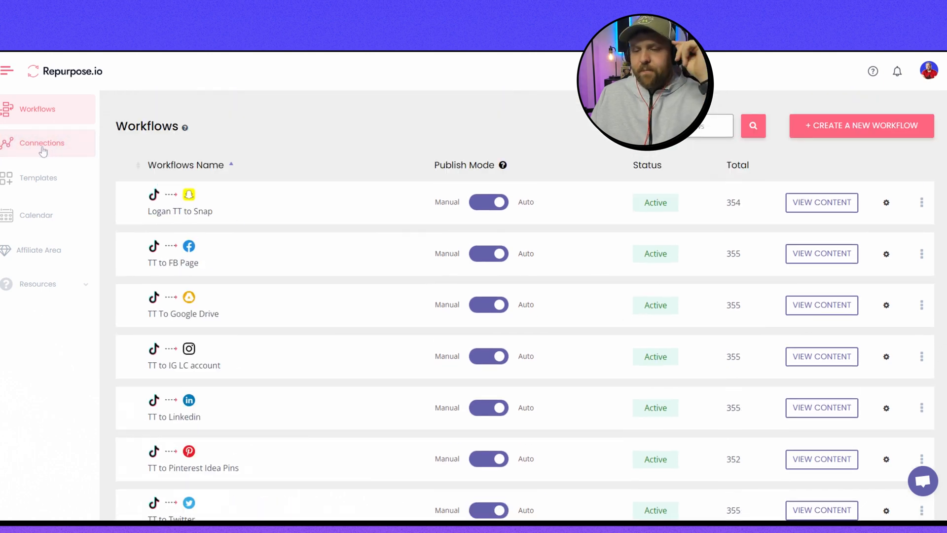
click(41, 142)
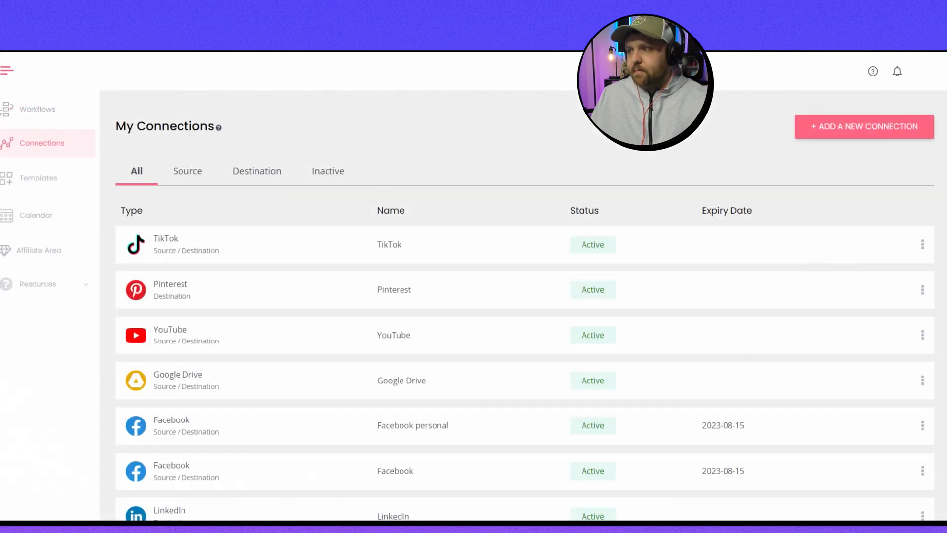
scroll(down, 3)
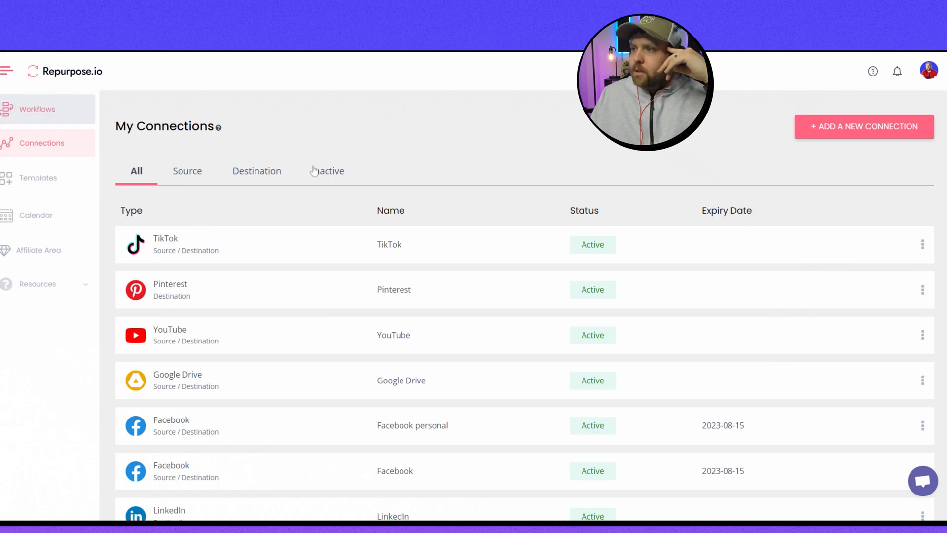
mouse_move(325, 181)
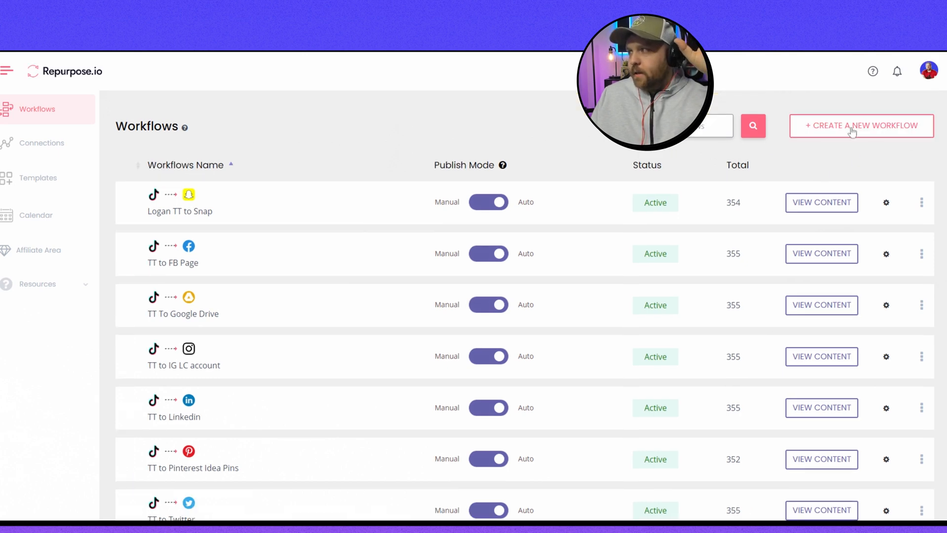
mouse_move(833, 142)
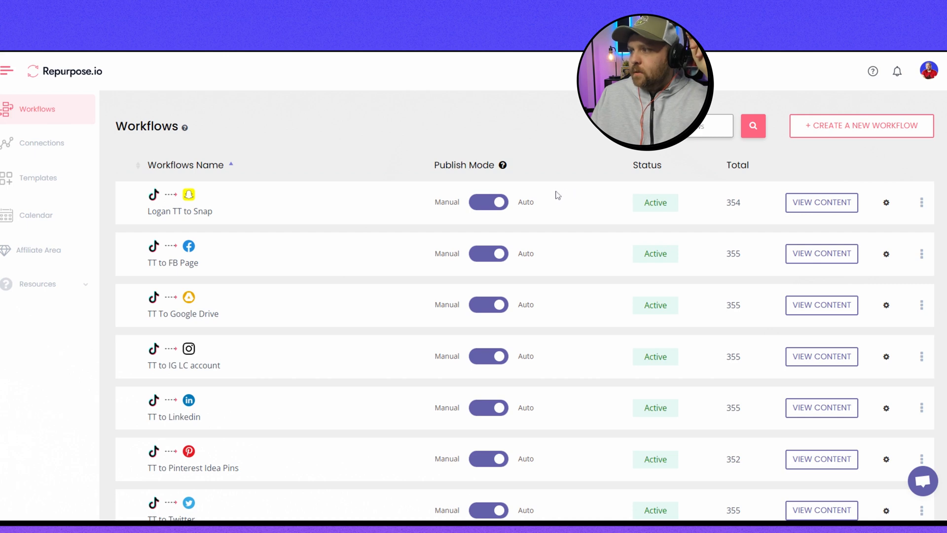
Step: Start a new workflow named 'Tiktok to Pinterest Ideas'
click(860, 126)
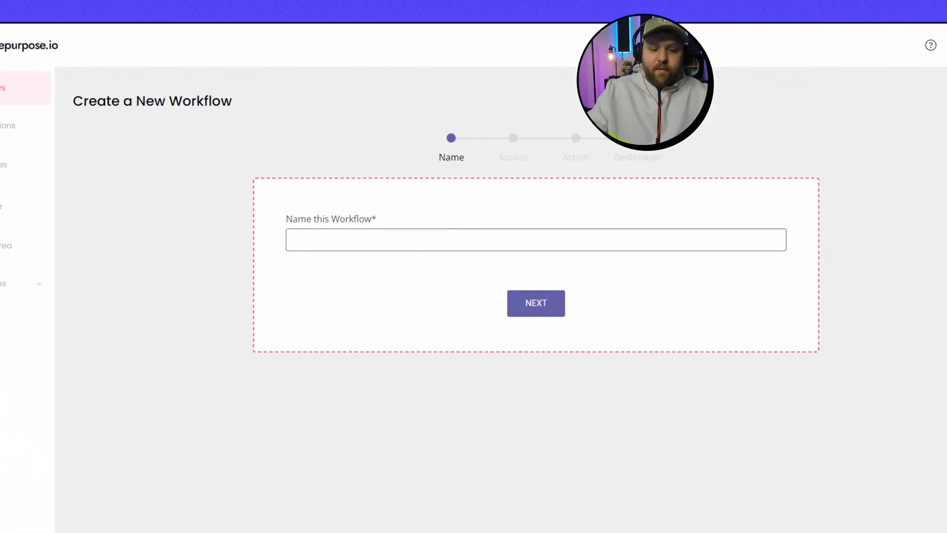
text(Tiktok to Pinterest)
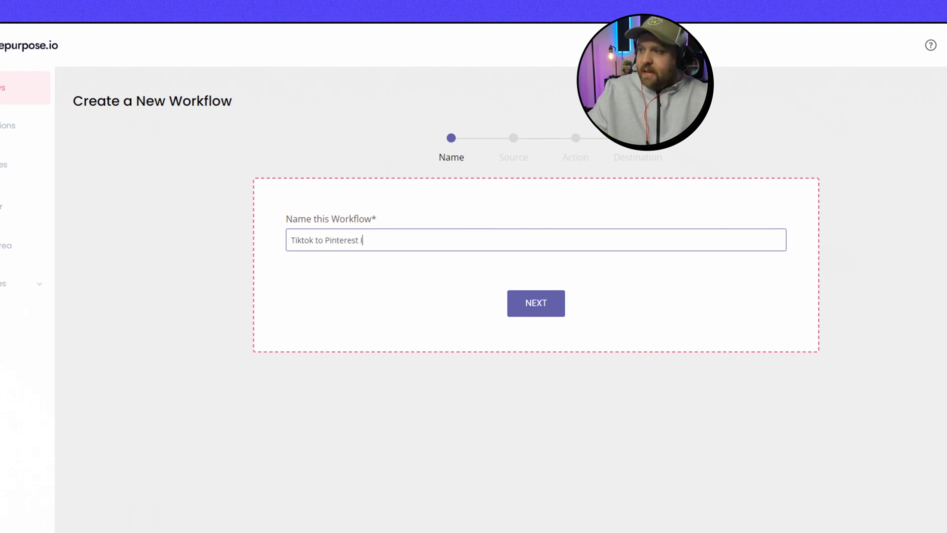
text(Ideas)
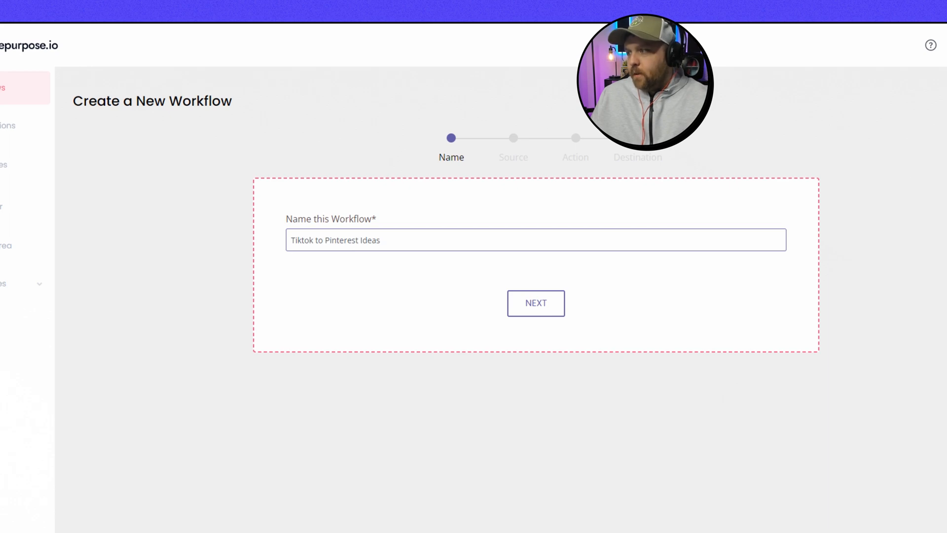
click(535, 302)
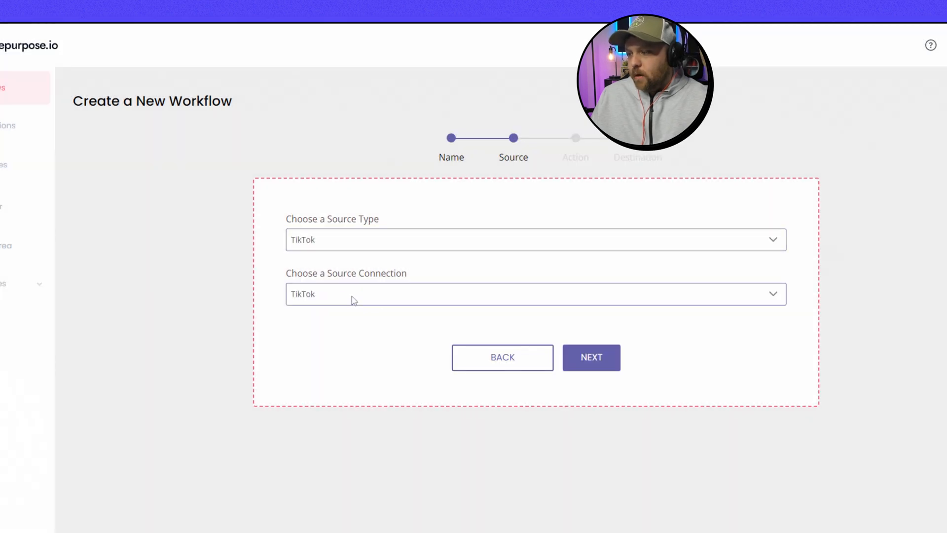
Step: Choose TikTok as source, Upload Full Video as action, and a Pinterest destination
click(590, 357)
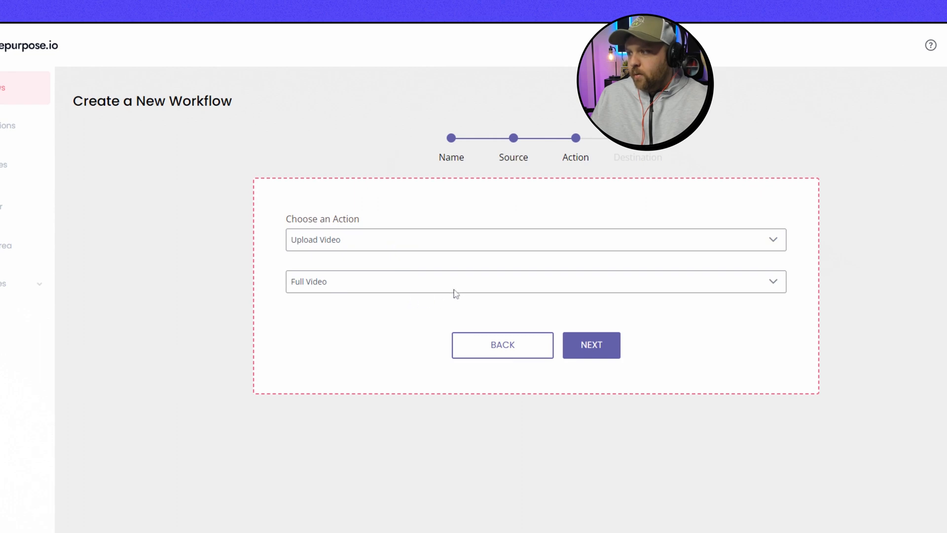
click(590, 345)
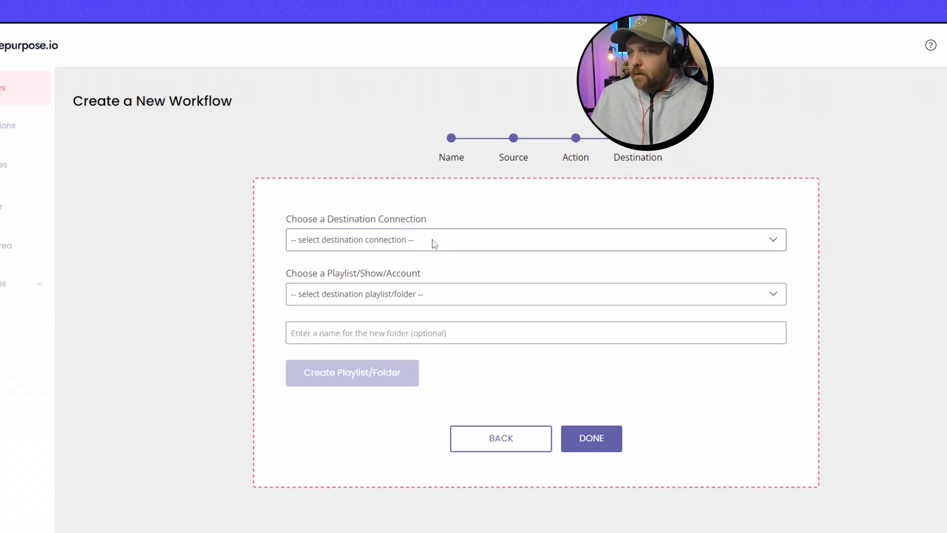
click(535, 240)
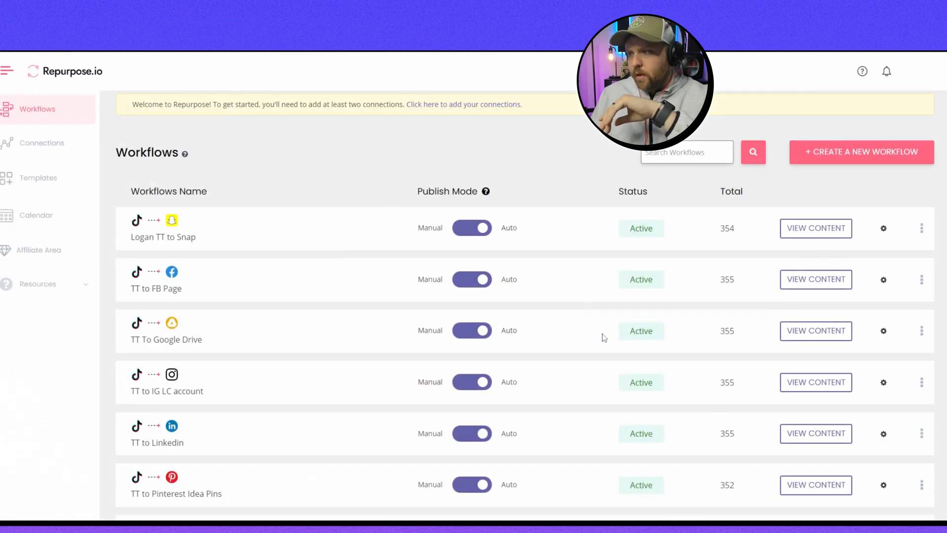
Step: Scroll through the TikTok To Pinterest settings to review the resize and auto-publish date options
scroll(down, 3)
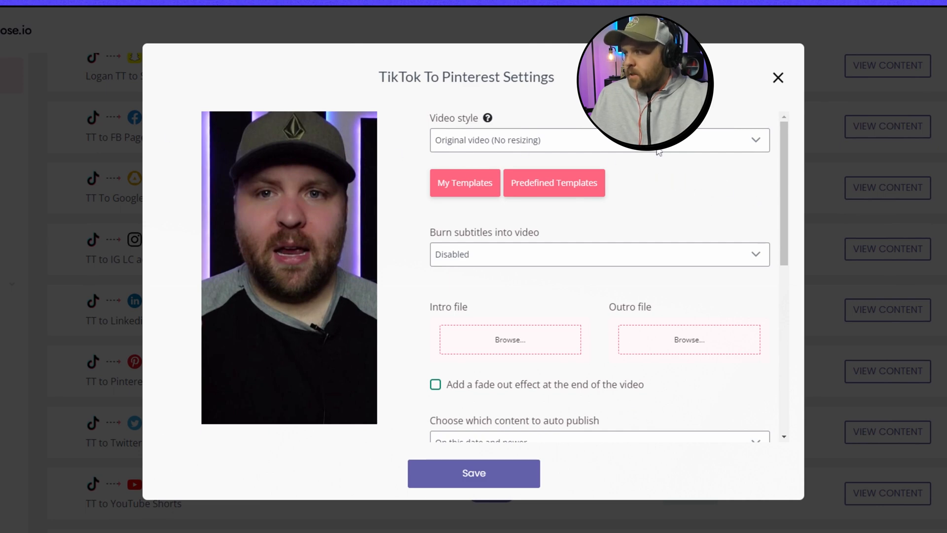
scroll(down, 3)
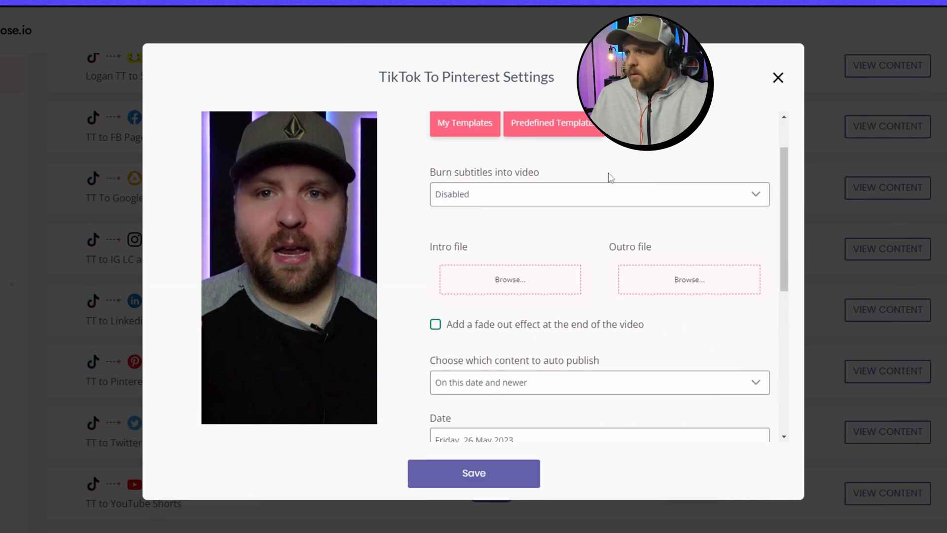
mouse_move(529, 205)
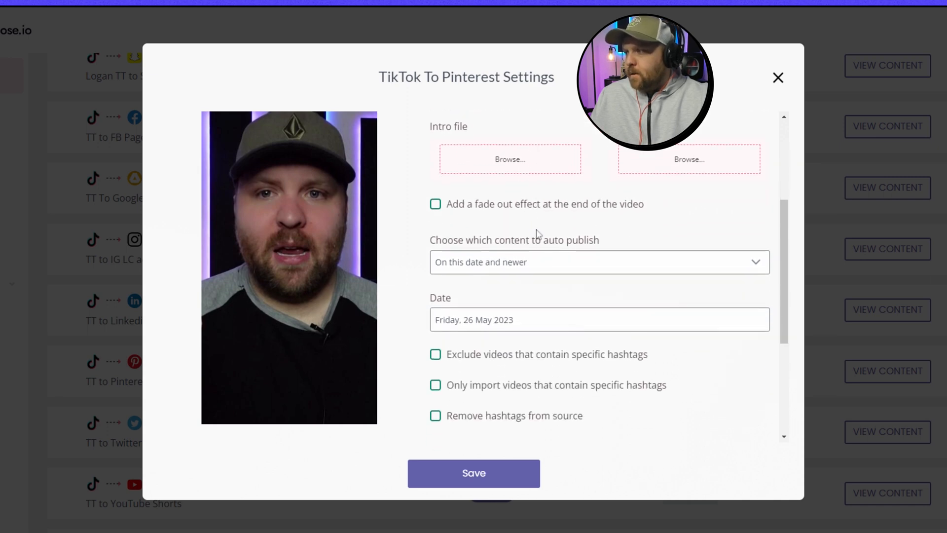
scroll(down, 3)
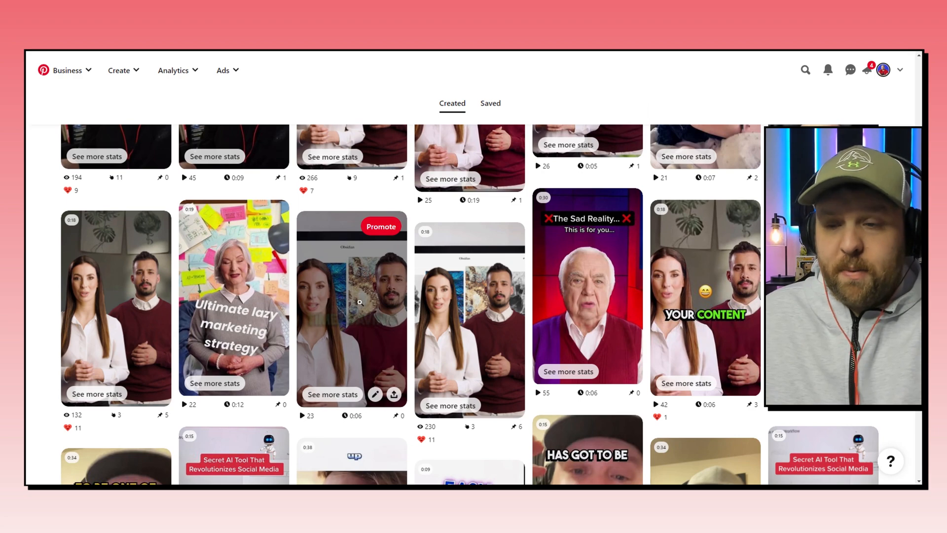
scroll(down, 3)
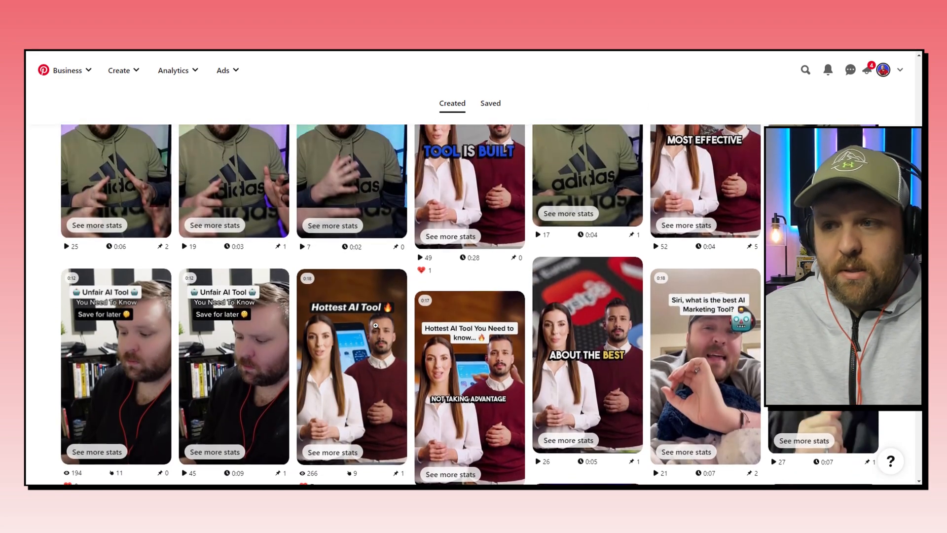
scroll(down, 3)
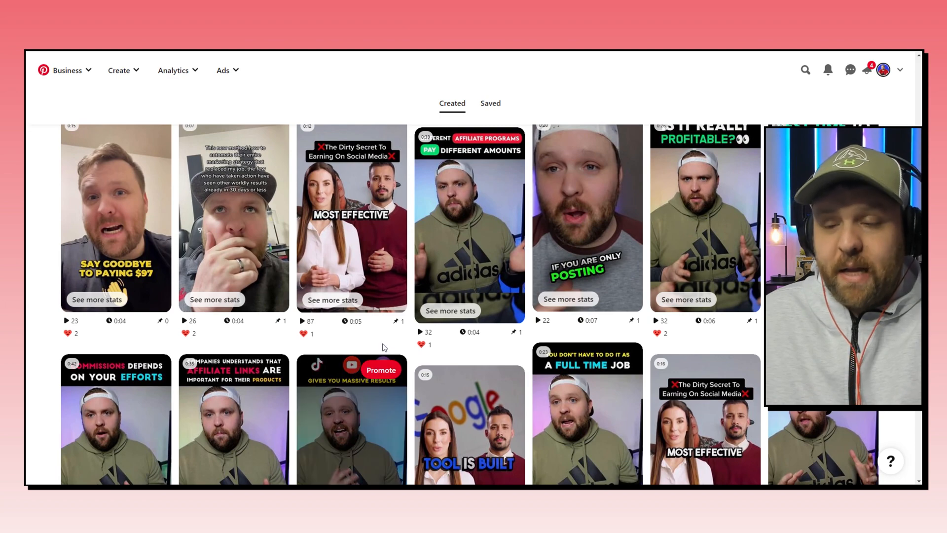
scroll(down, 3)
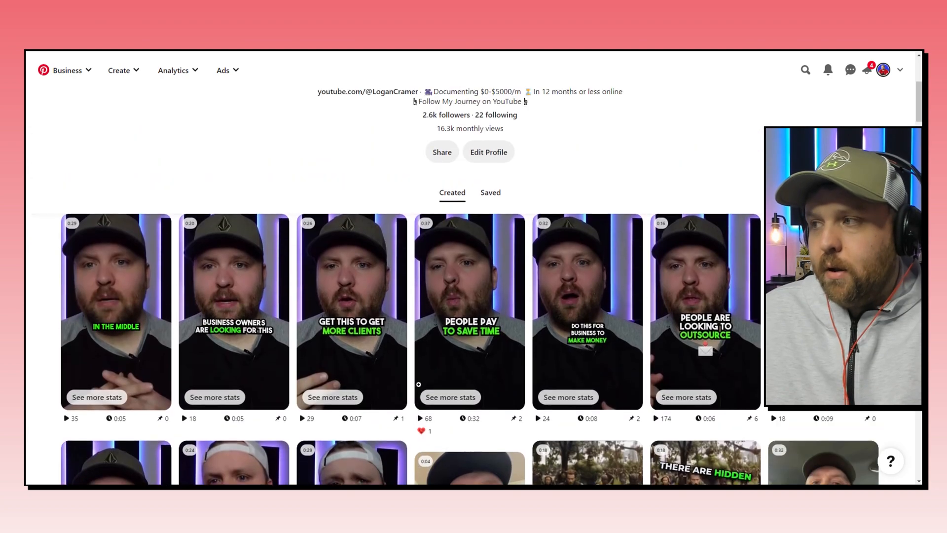
scroll(down, 3)
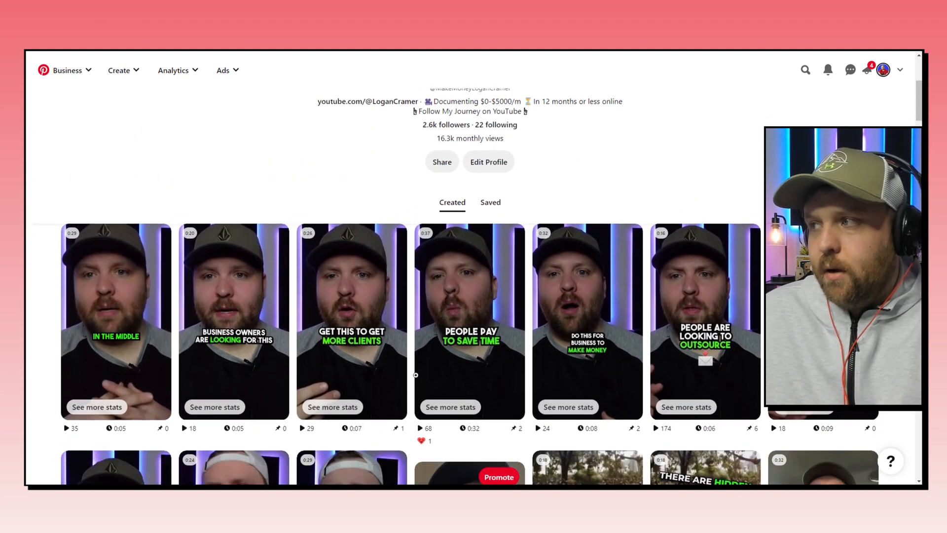
mouse_move(470, 320)
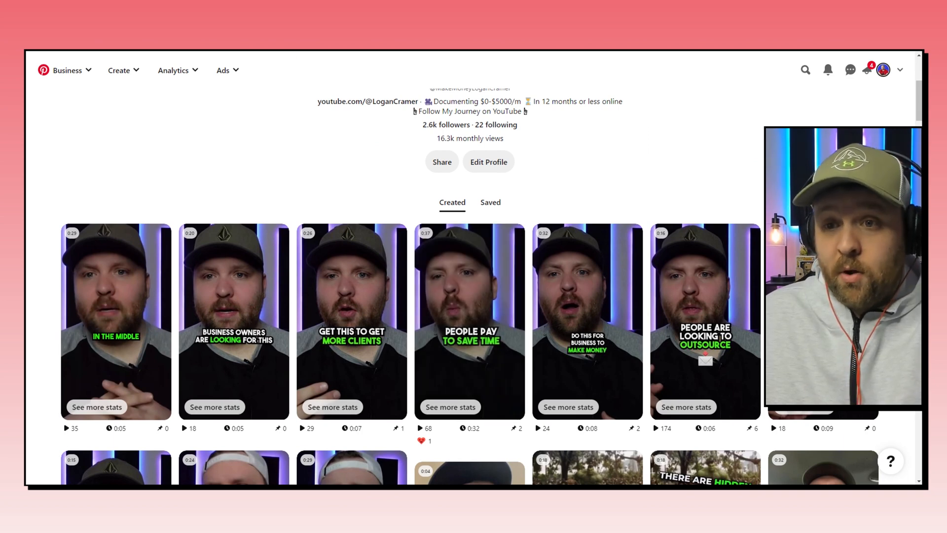
mouse_move(307, 171)
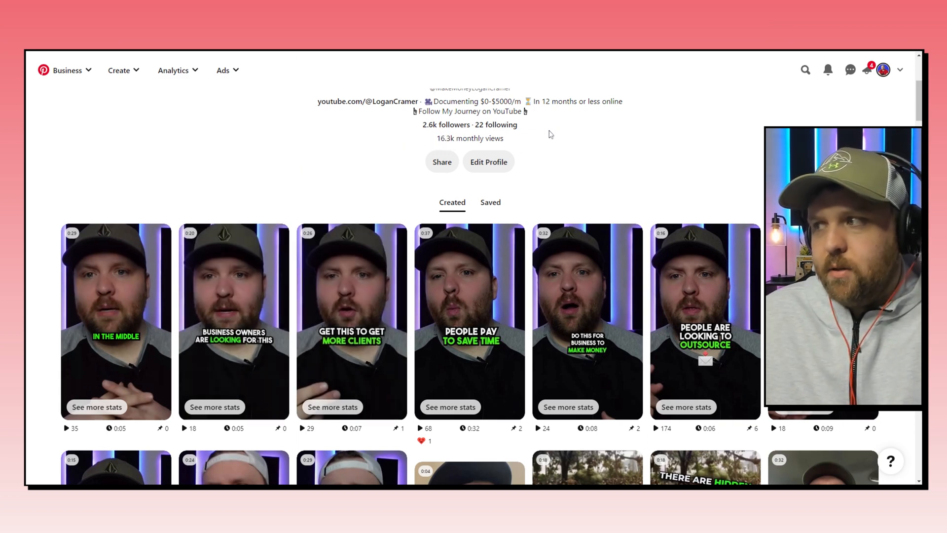
mouse_move(482, 127)
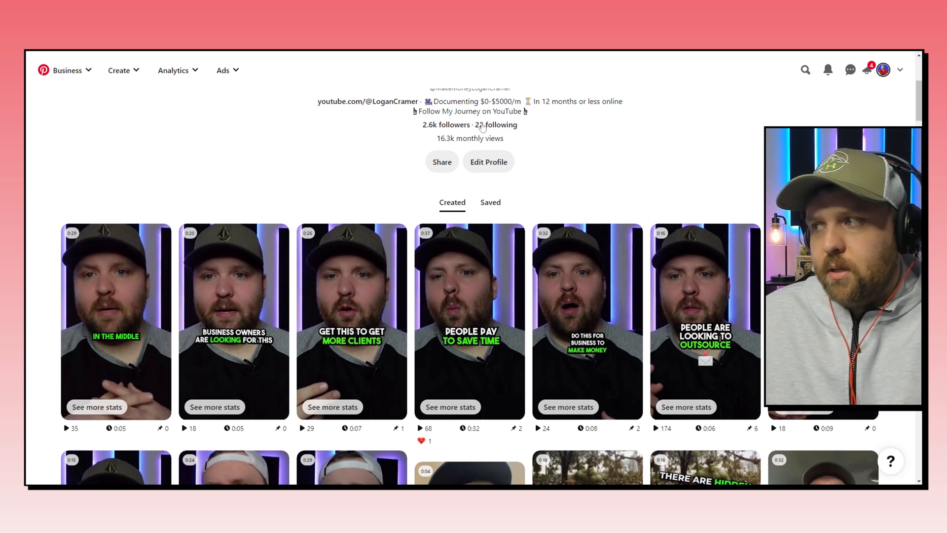
scroll(down, 3)
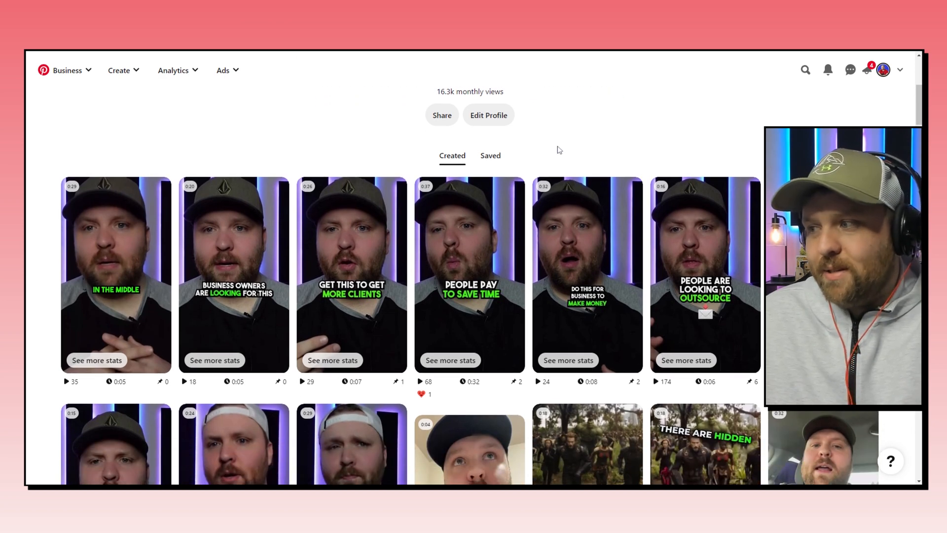